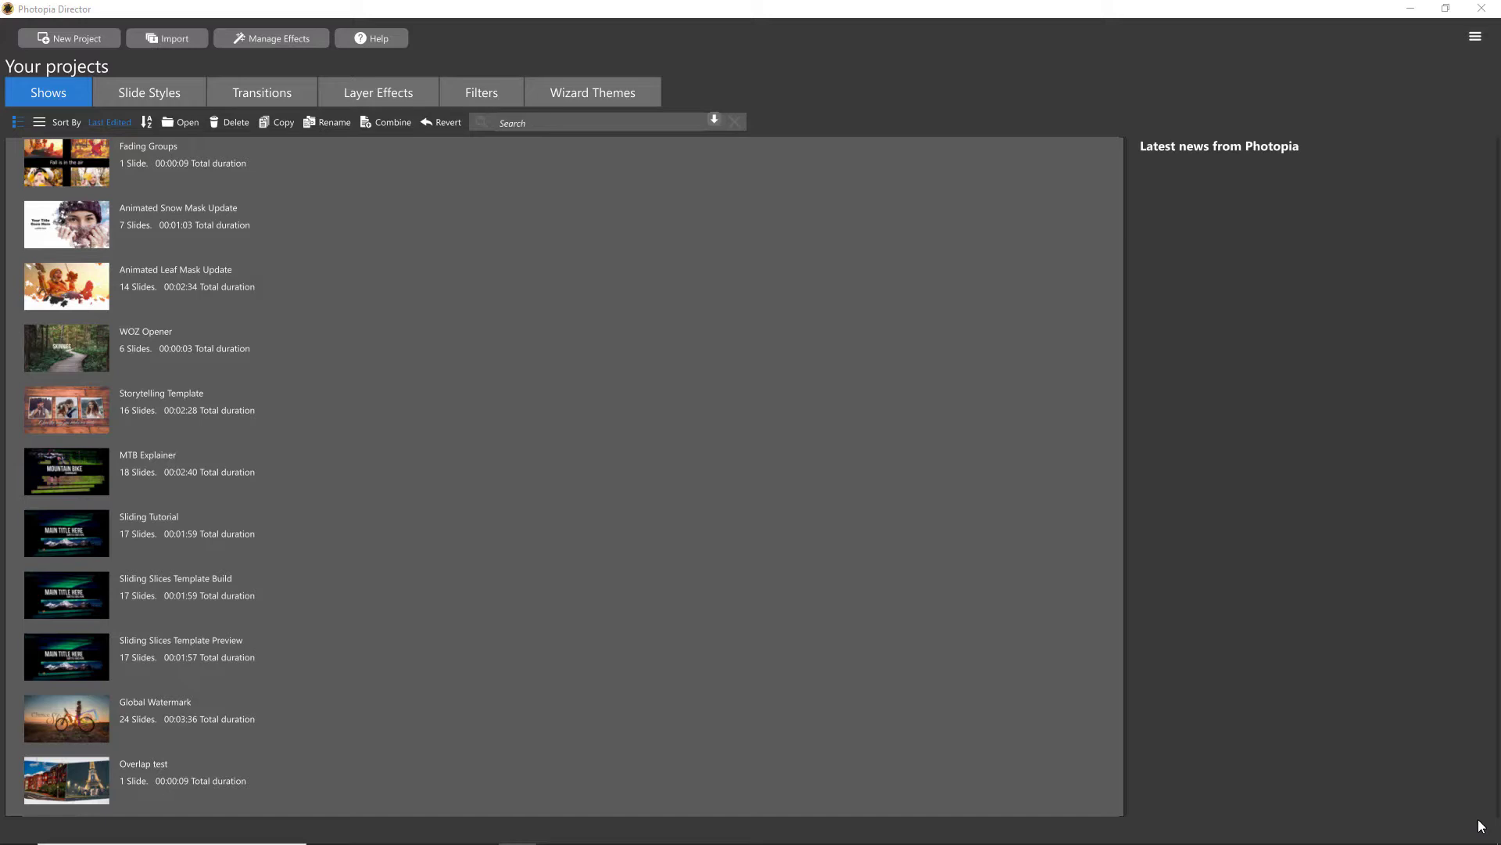
mouse_move(928, 733)
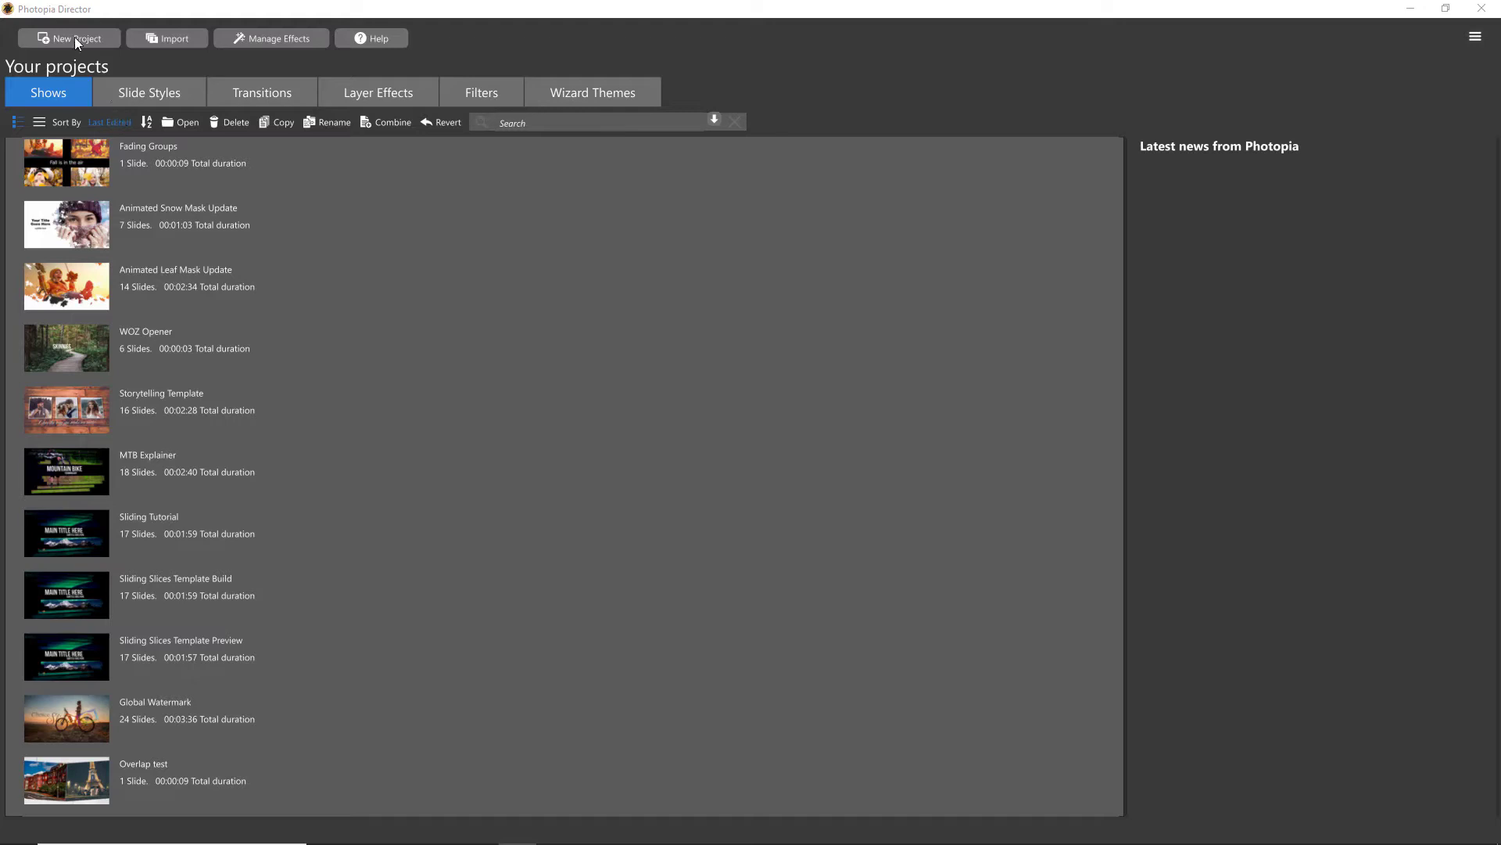
- Create a new 16:9 wizard project titled 'Wizard Tutorial'
left_click(69, 38)
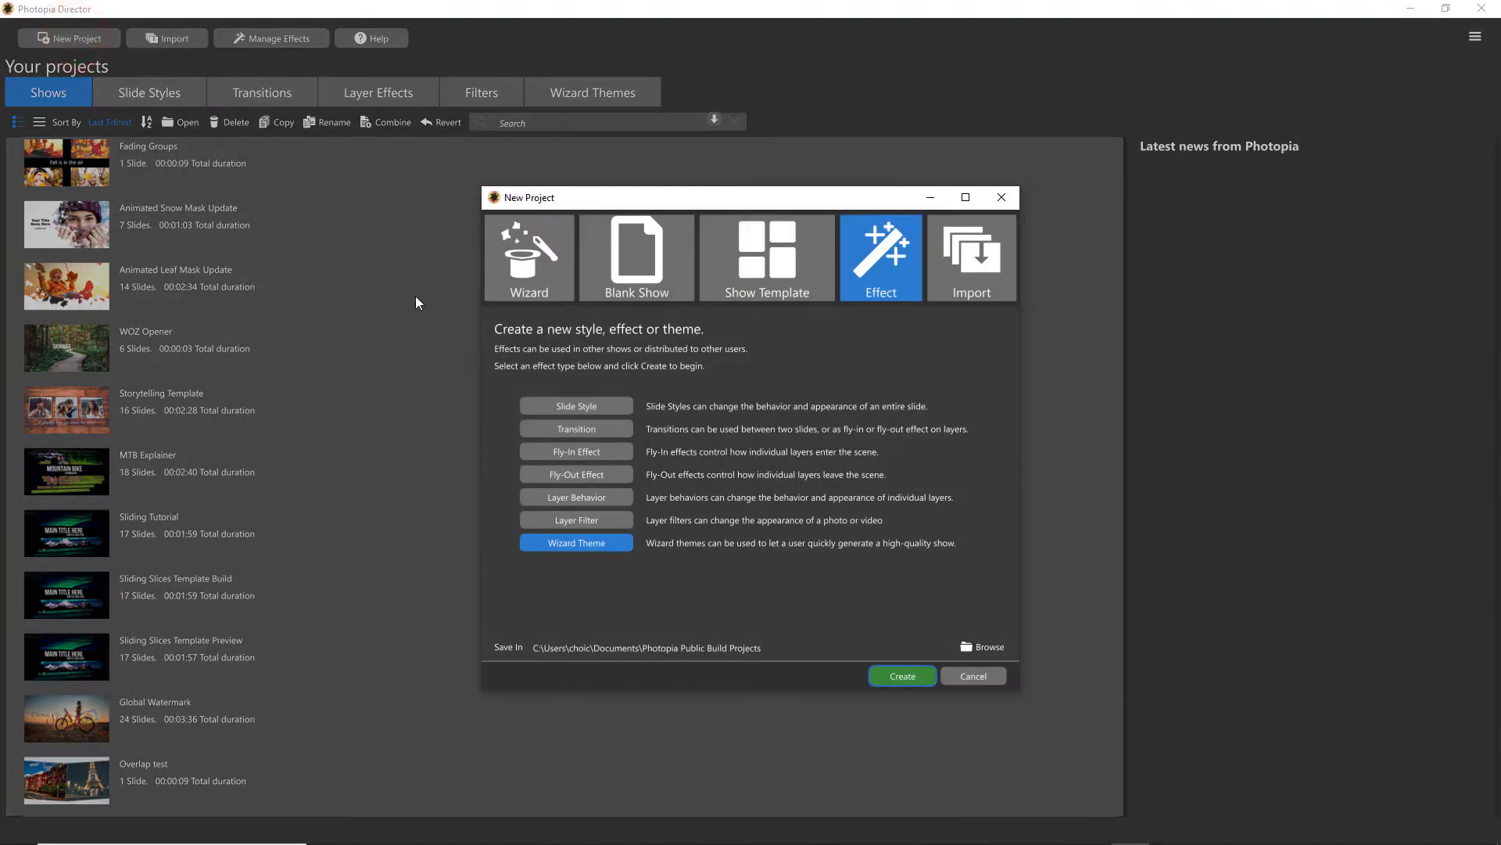
left_click(529, 256)
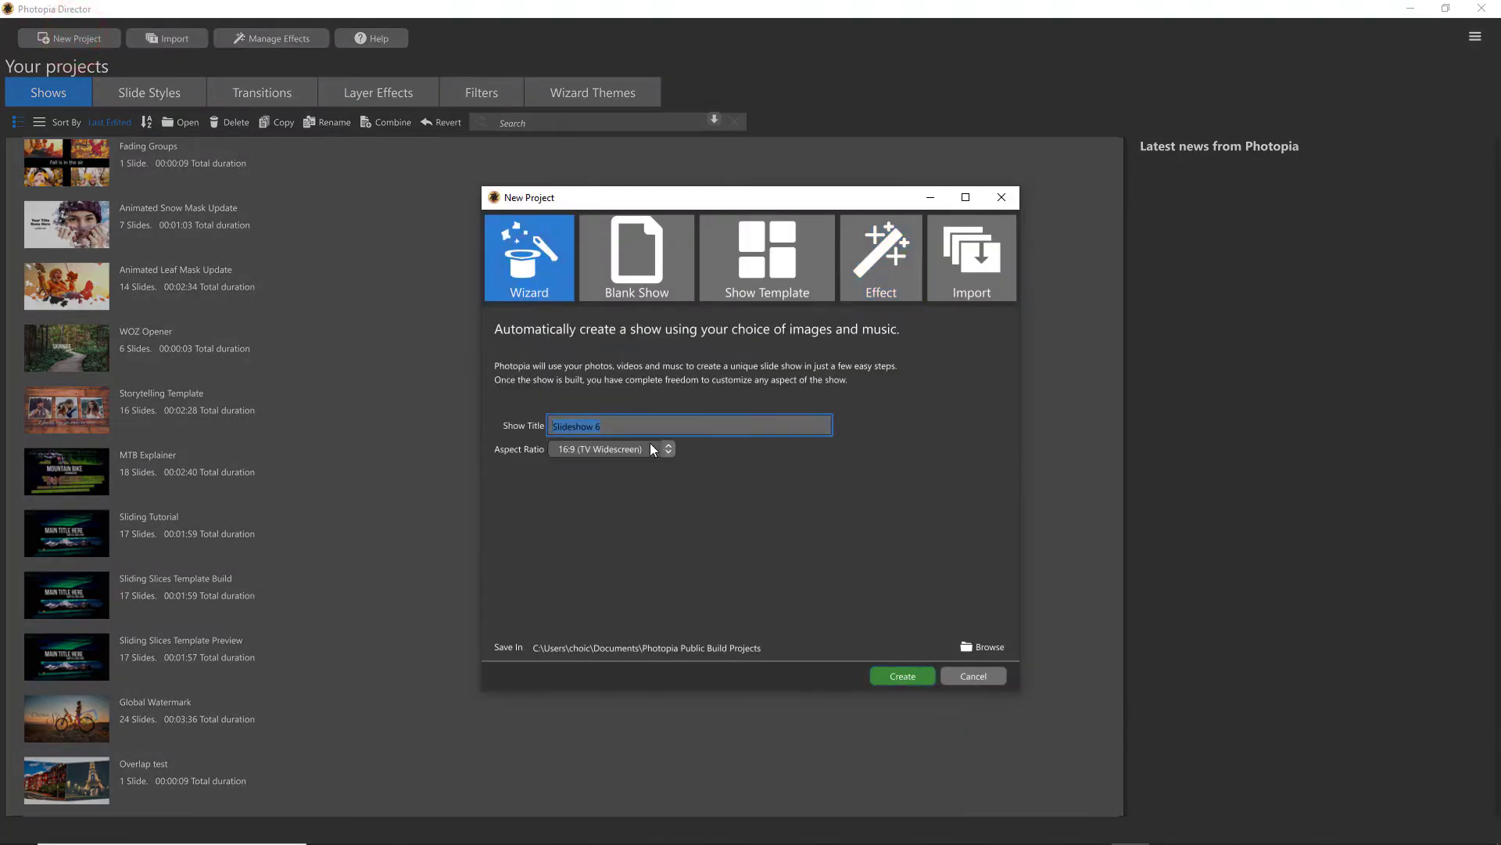
type("Wizard Tutorial")
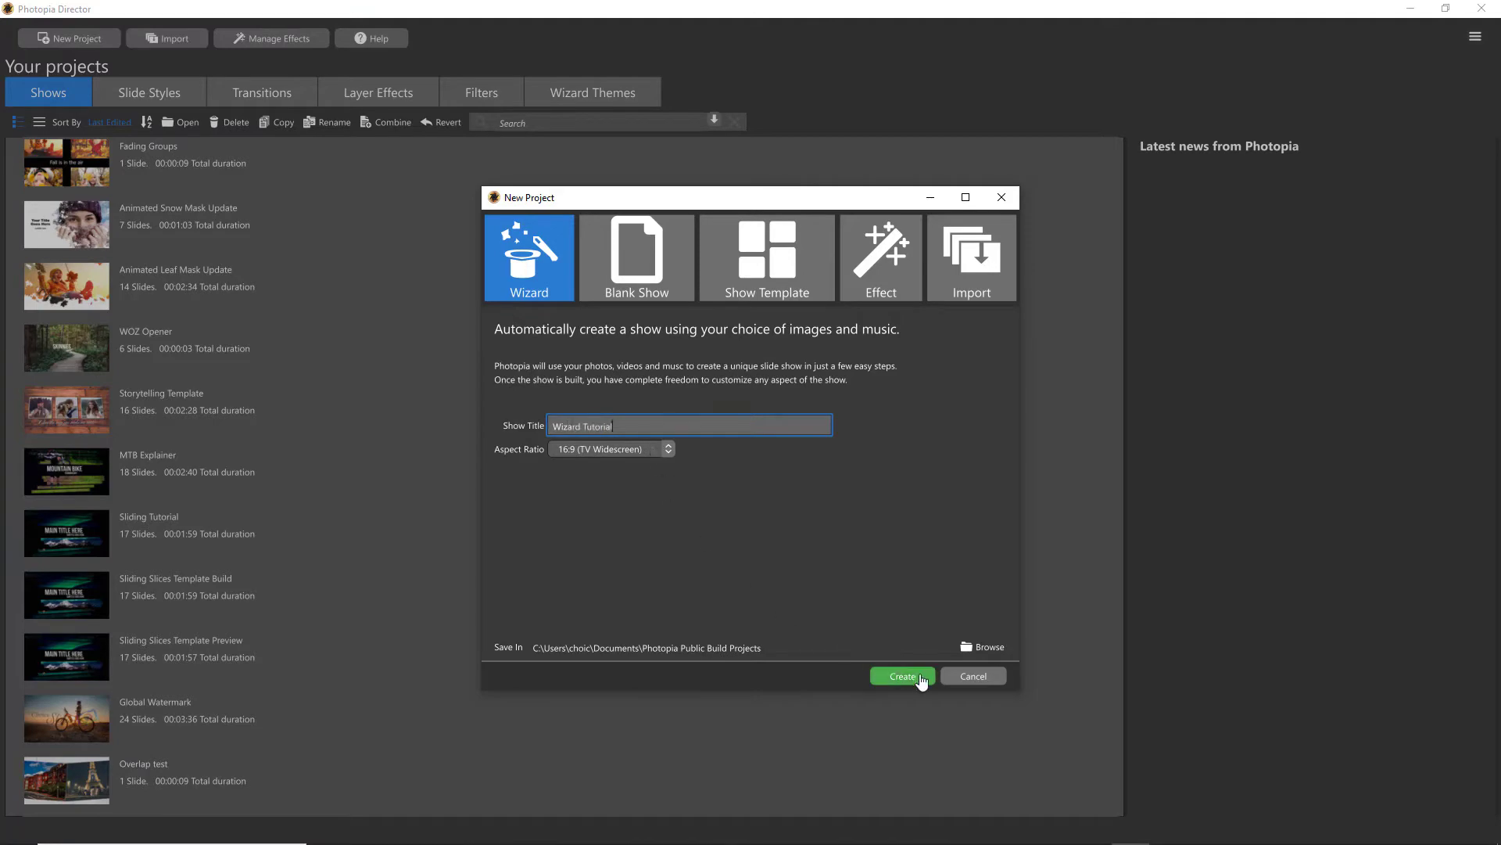
left_click(900, 675)
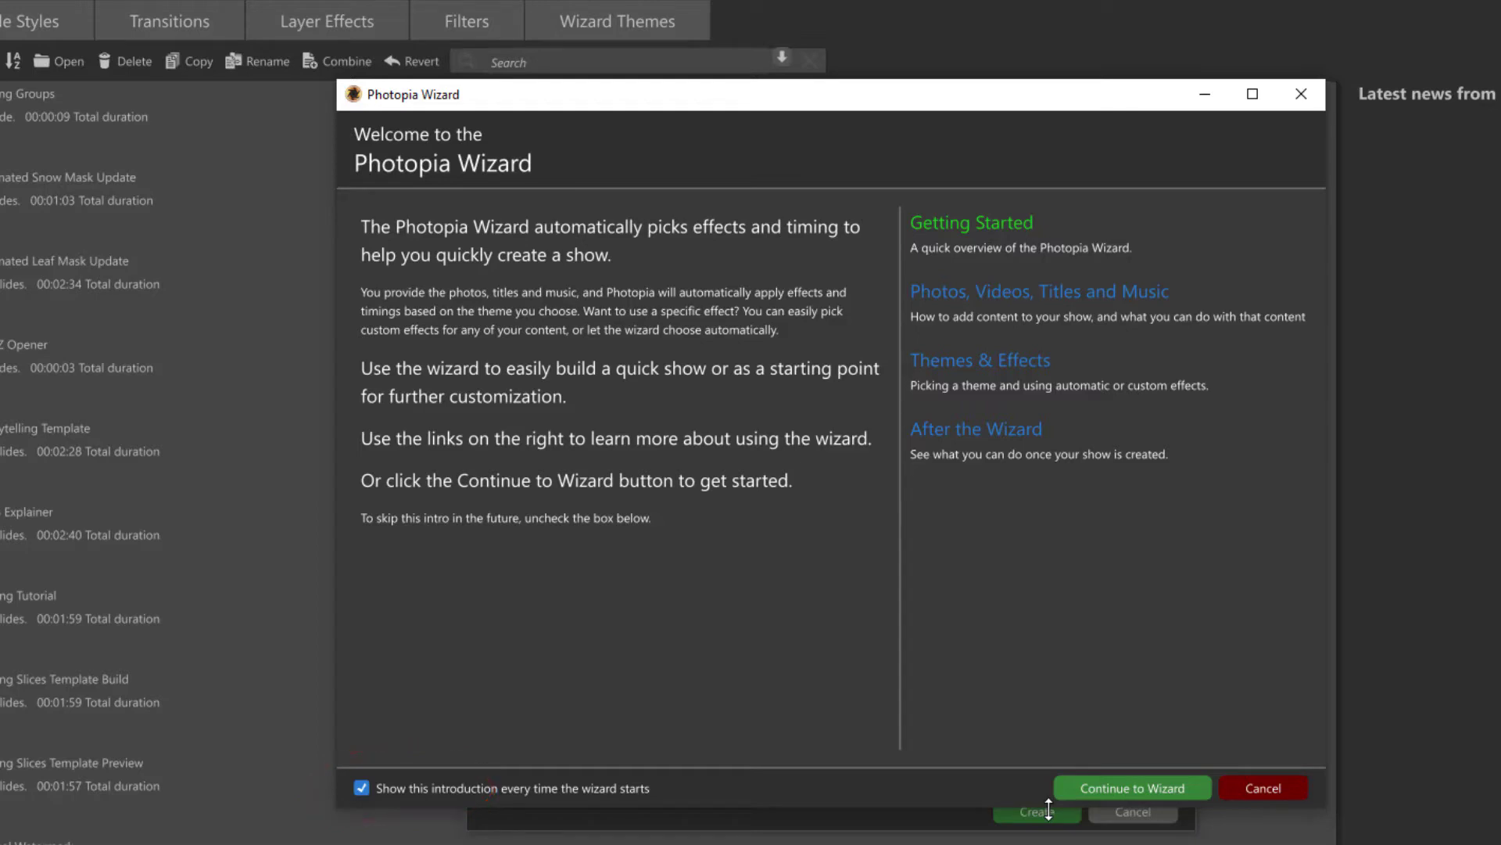
- Continue past the wizard introduction to the Select Theme list
left_click(1131, 789)
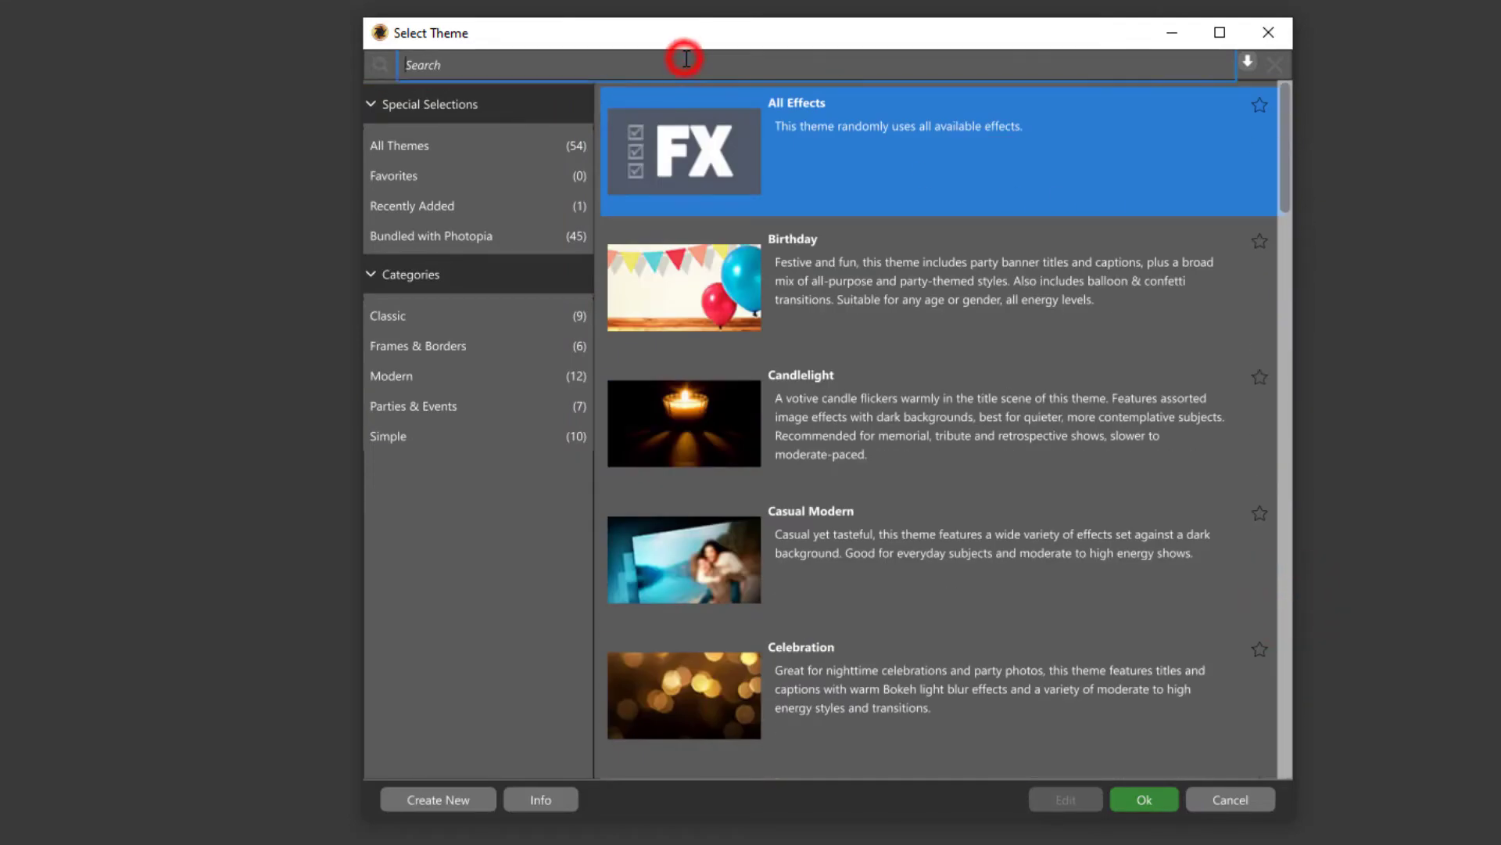
- Search themes for 'Impa' and select the Impact theme
type("Impa")
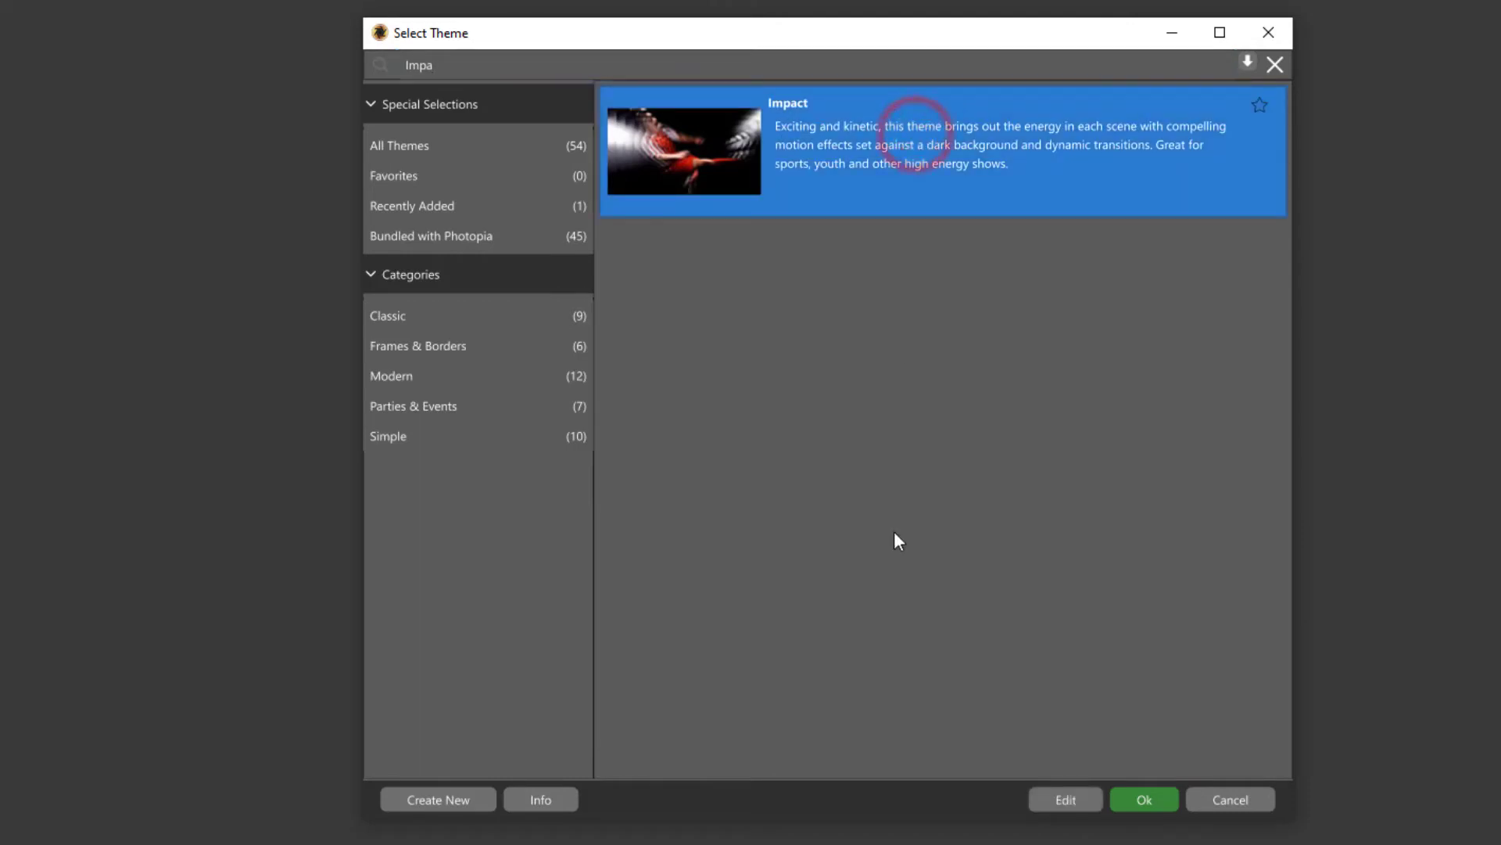
left_click(1143, 798)
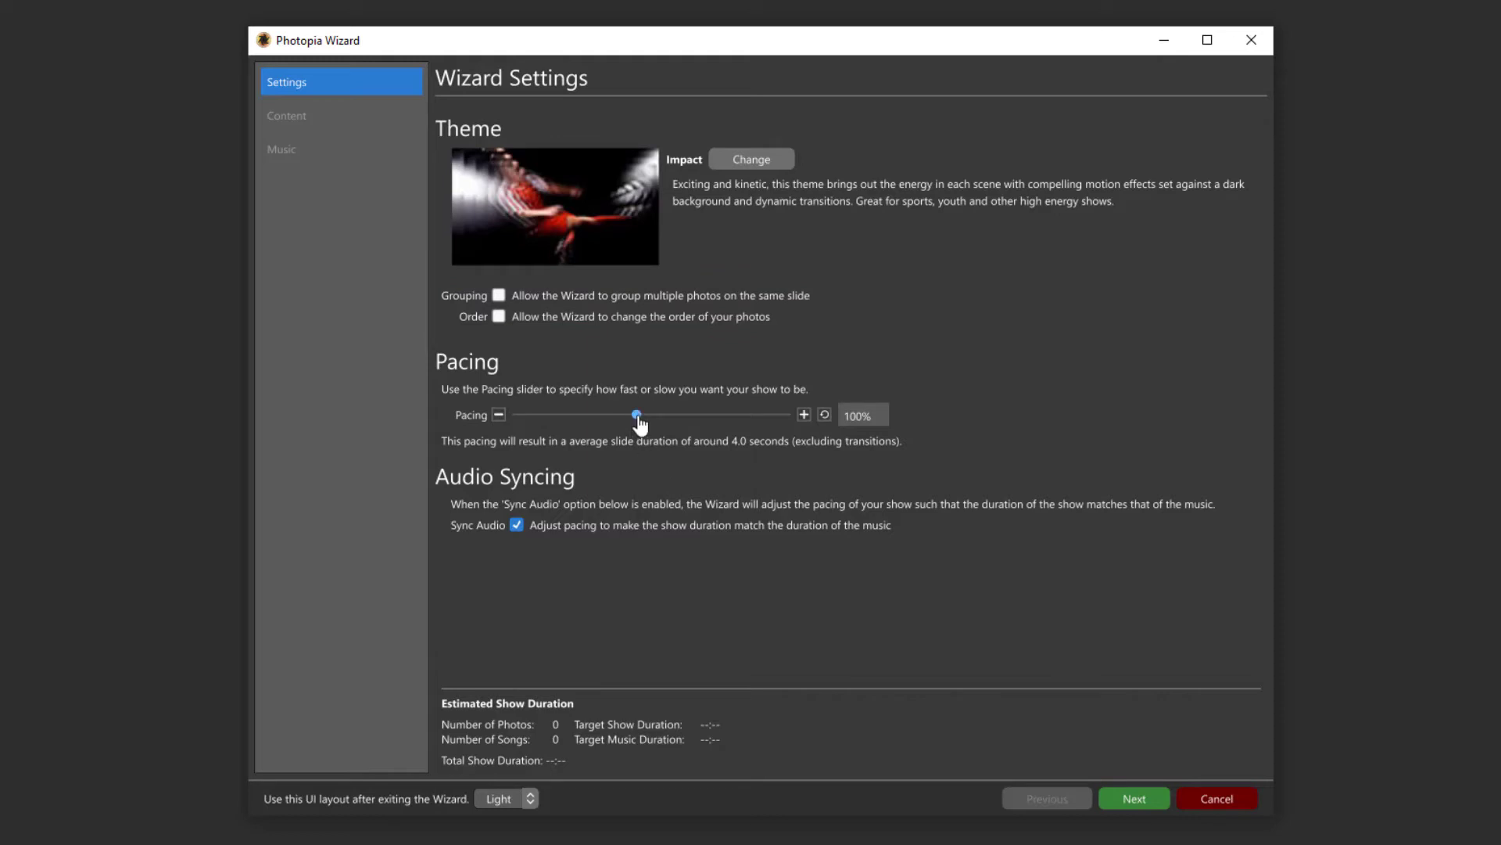
- Raise the Pacing slider to 112% and advance to the content page
left_click_drag(639, 415, 632, 415)
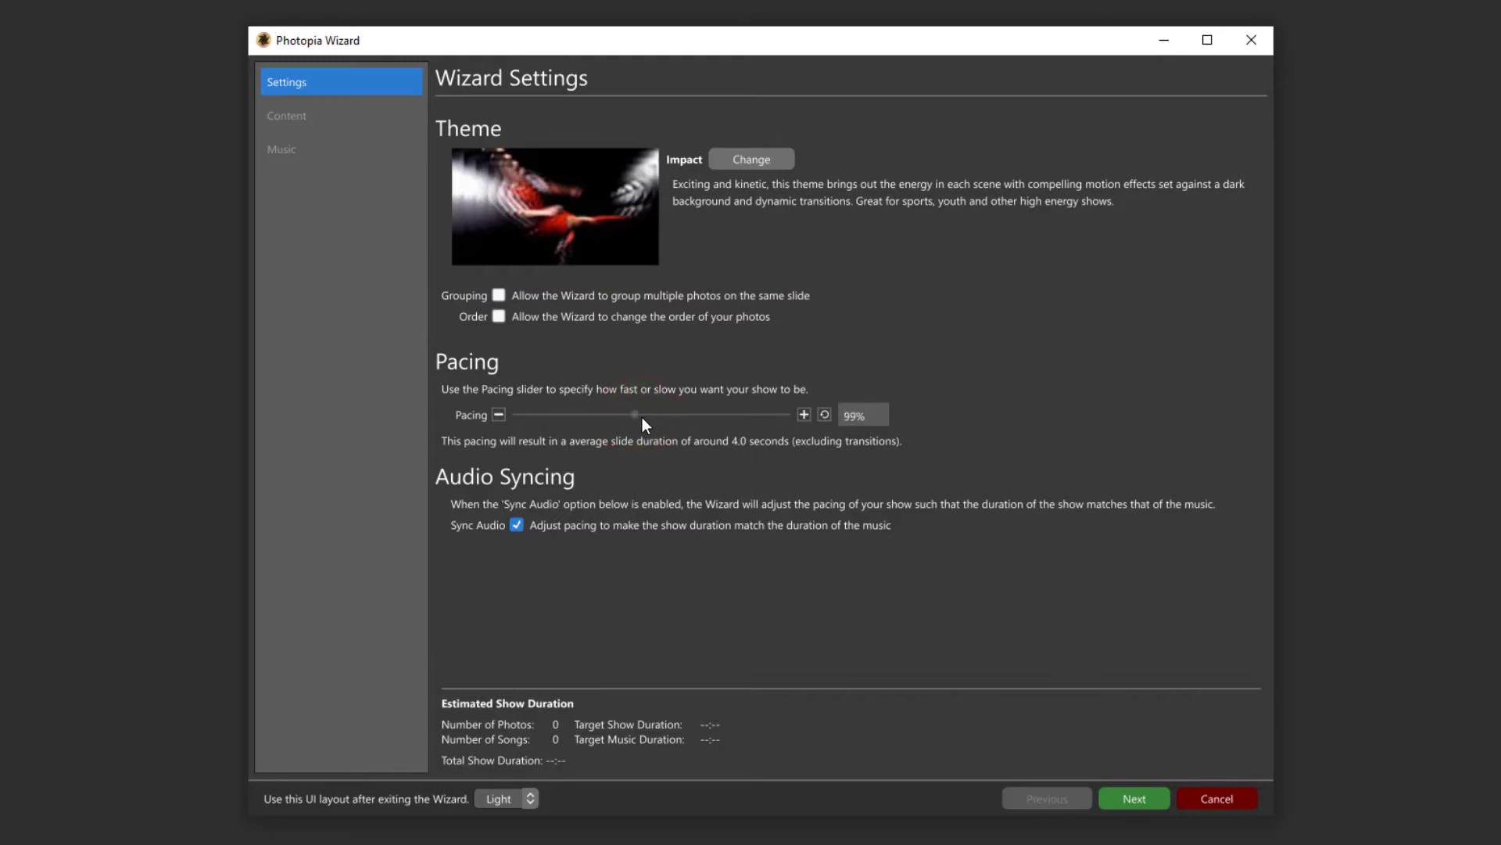
left_click_drag(632, 414, 656, 413)
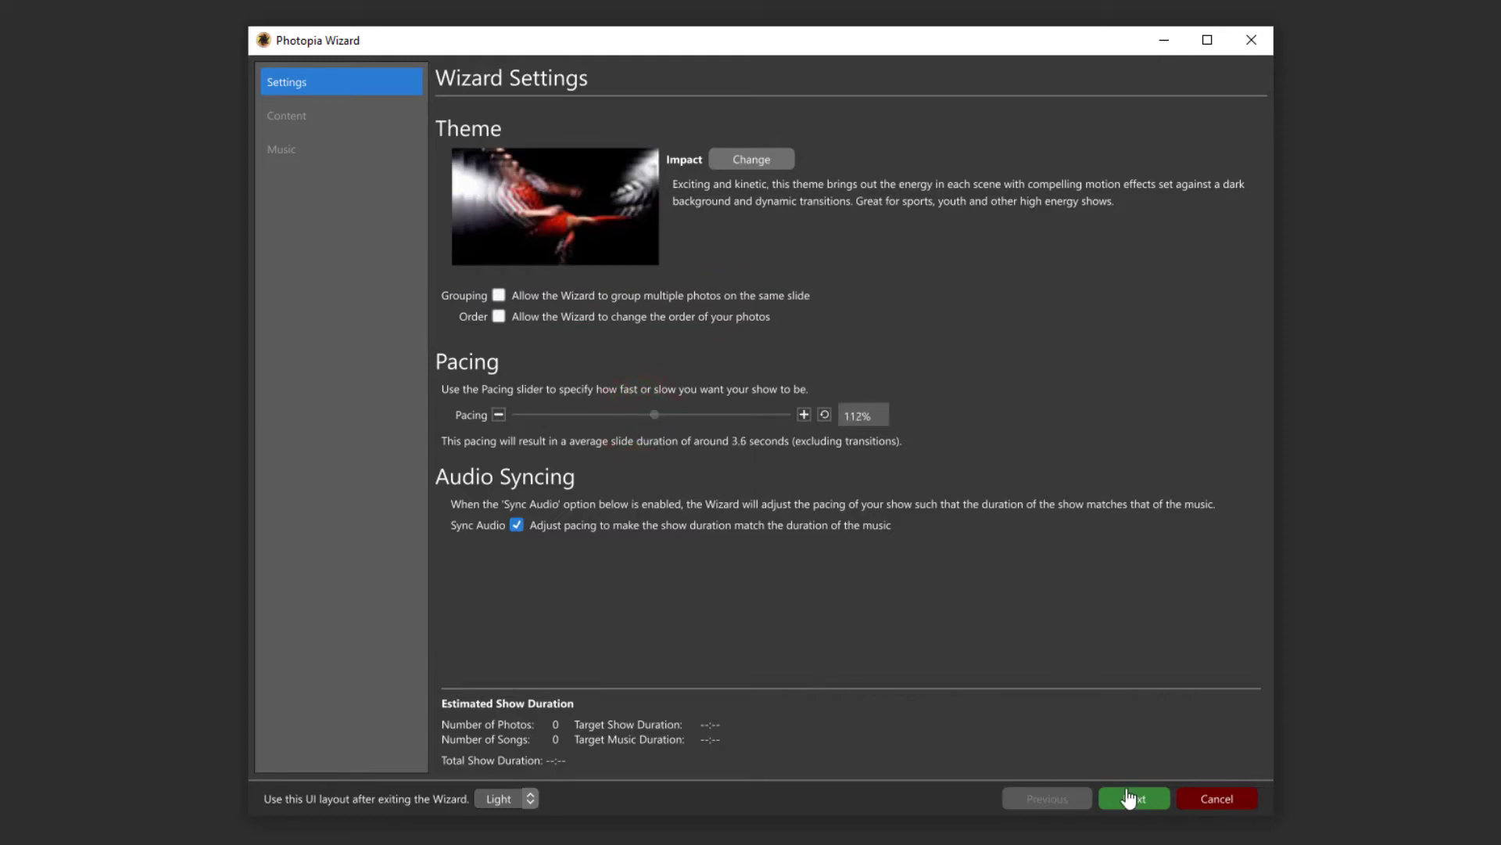
left_click(1133, 797)
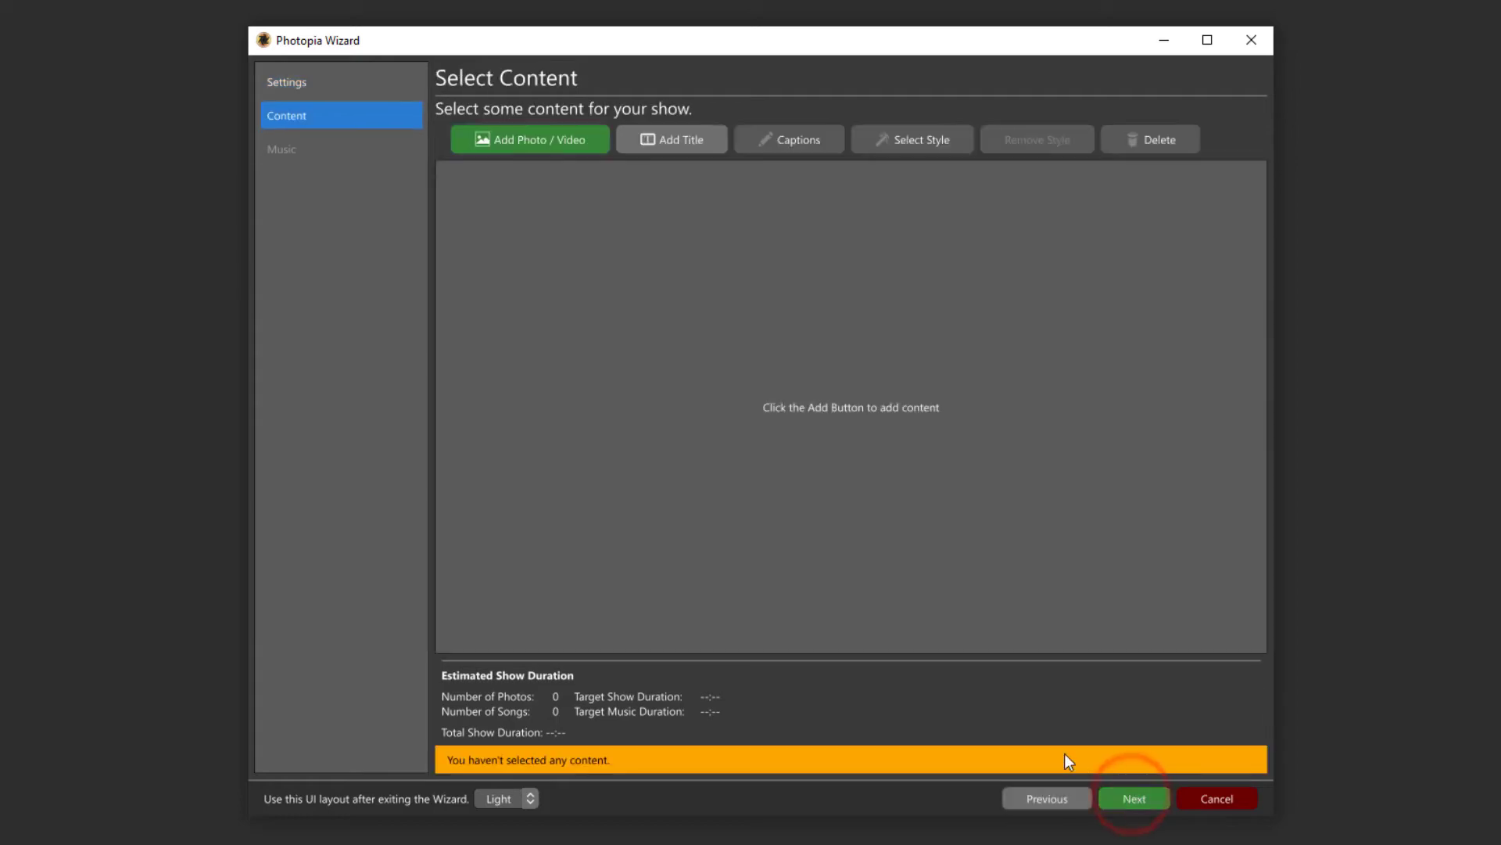
- Add all 27 photos from the Envato Sports folder, then start a title slide
left_click(528, 140)
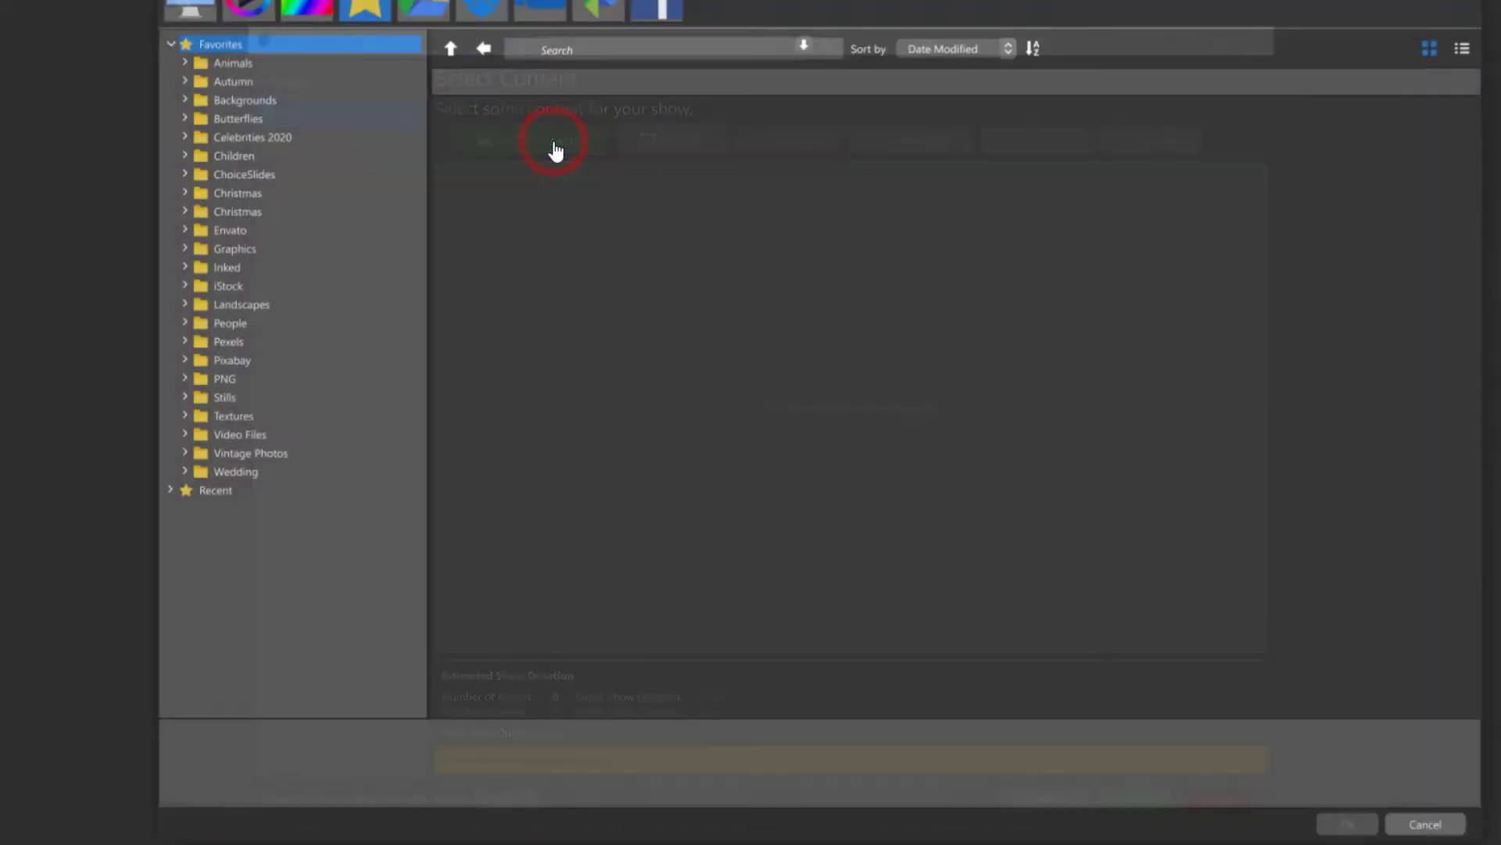
left_click(240, 434)
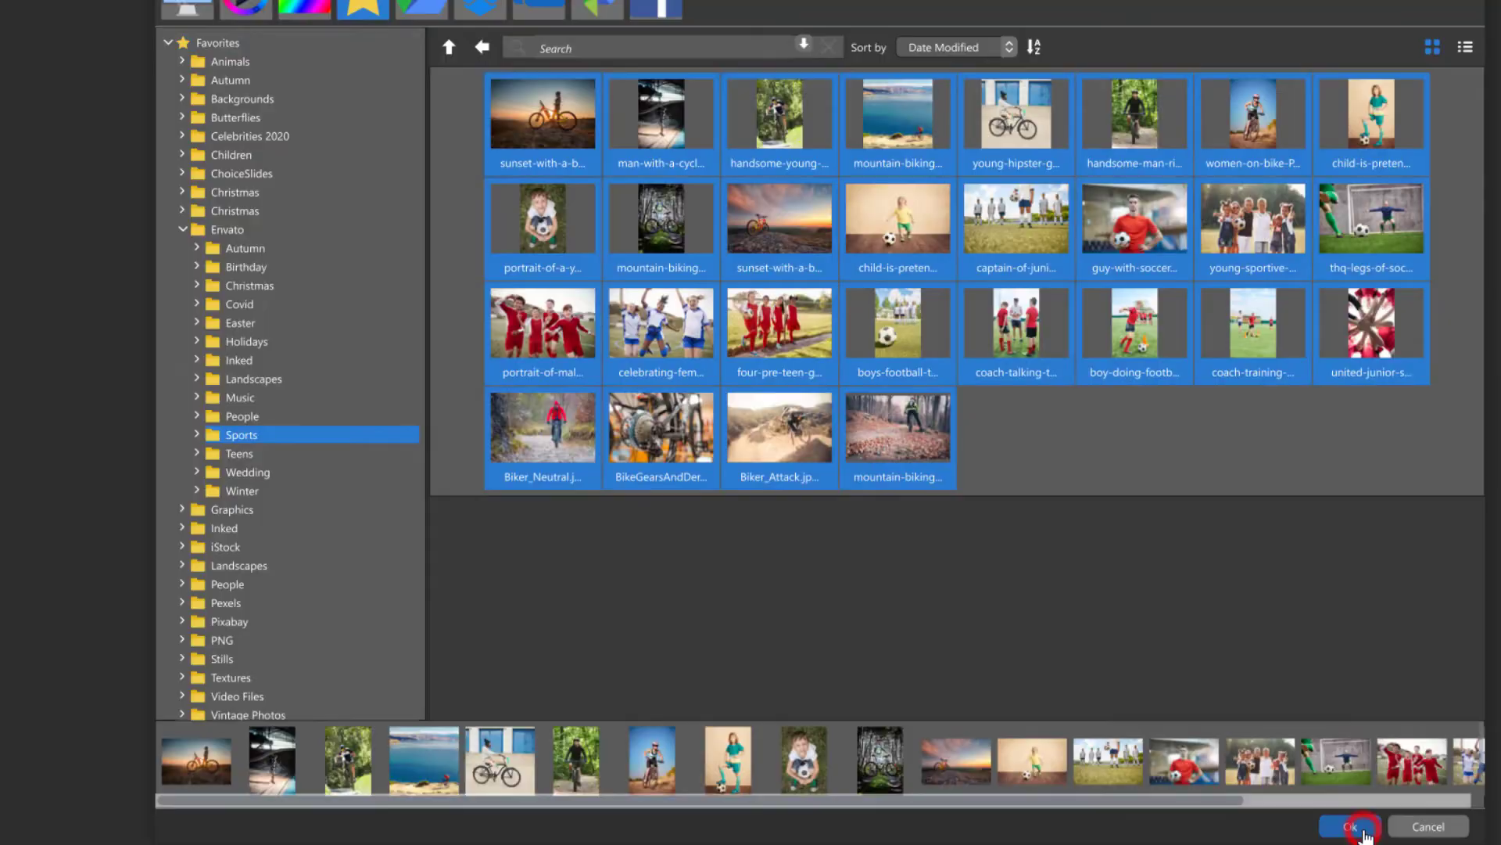
left_click(1351, 826)
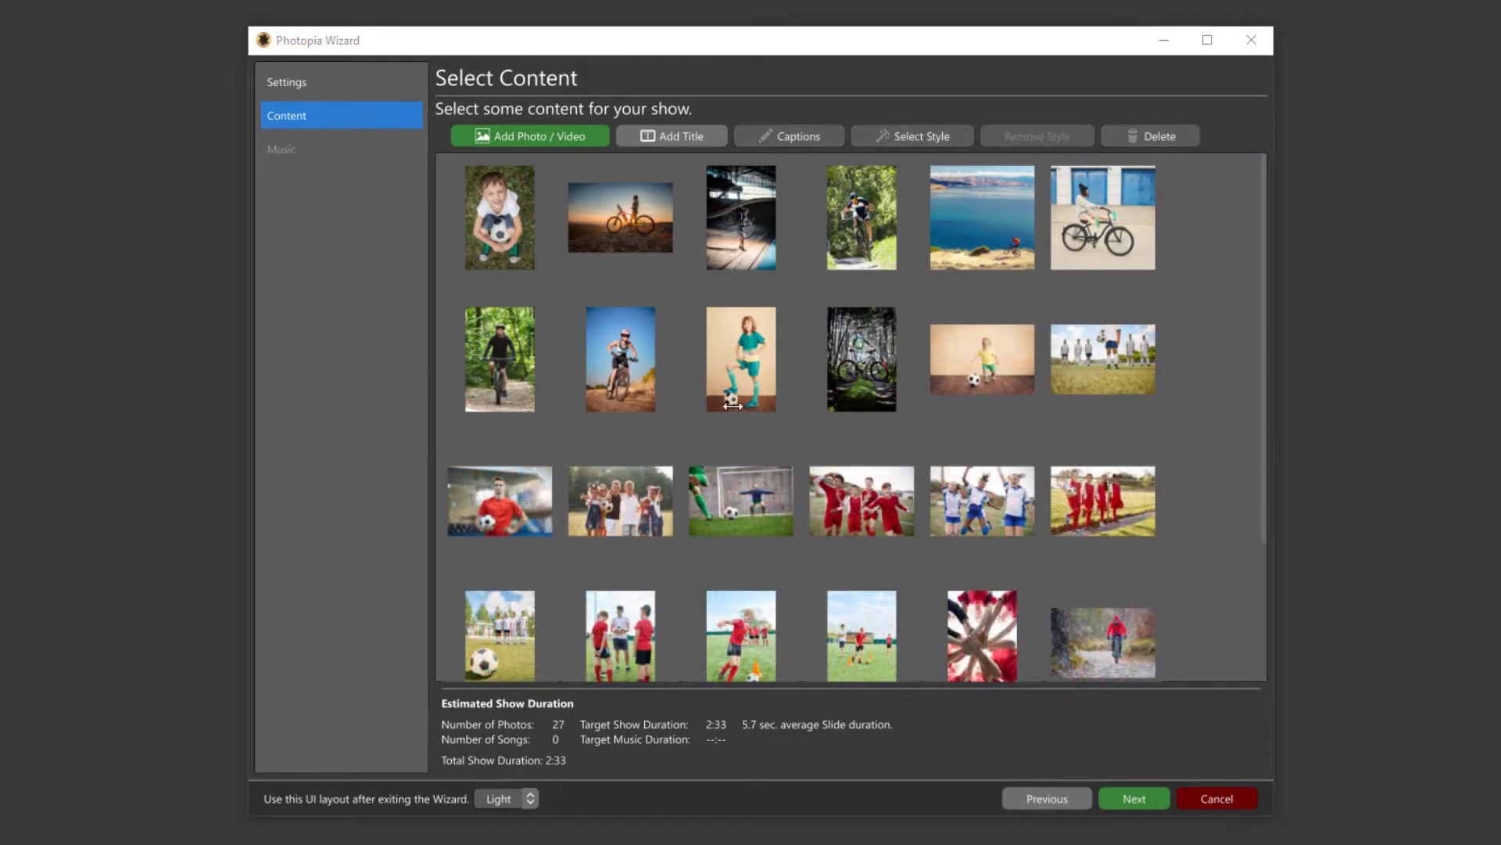
left_click(672, 135)
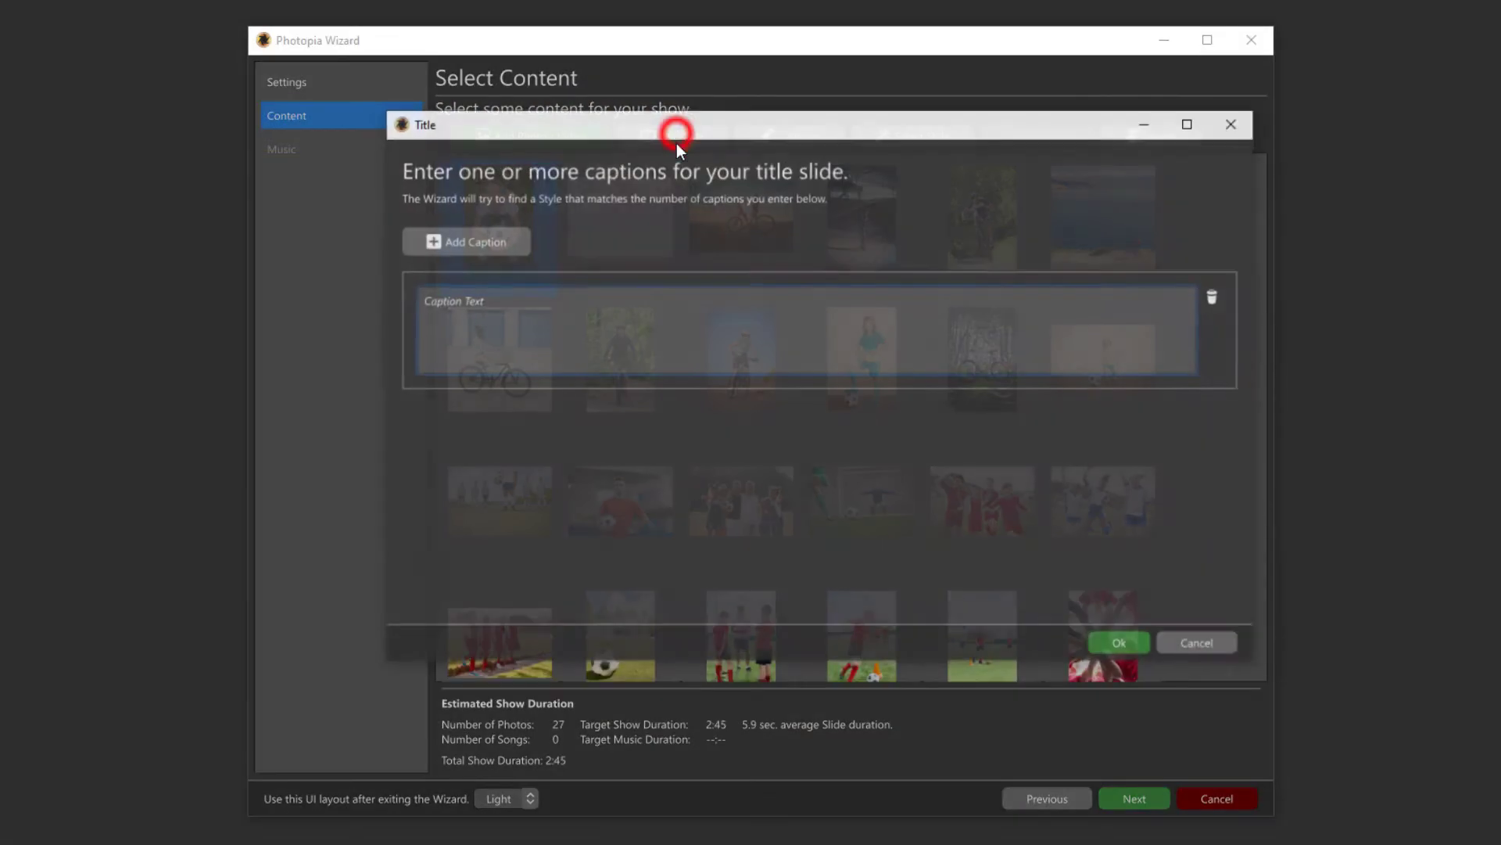
- Caption the opening title slide 'Sports Title' and confirm it
type("Sp")
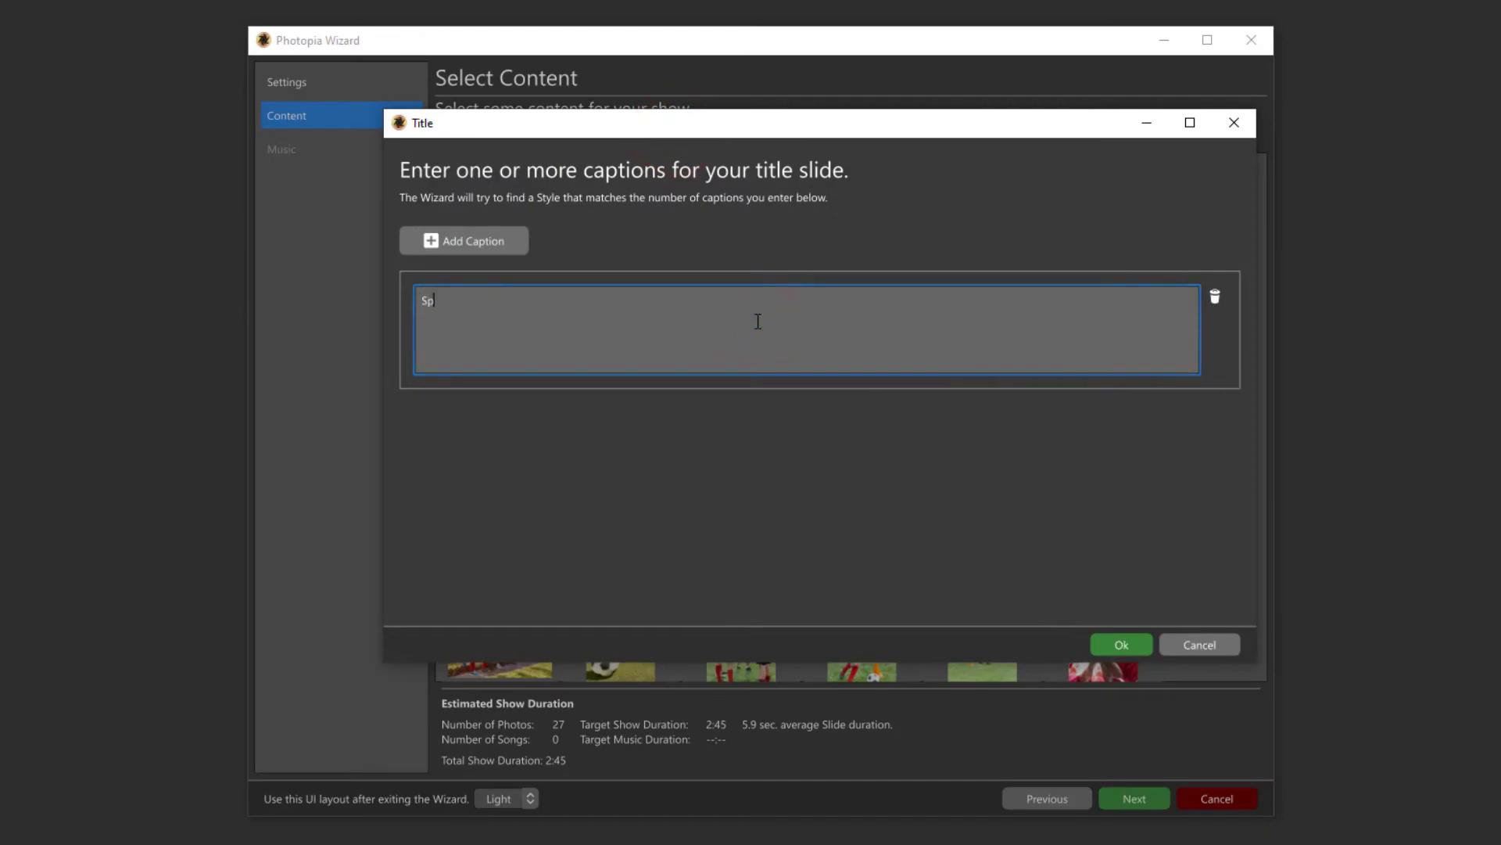
left_click(1119, 643)
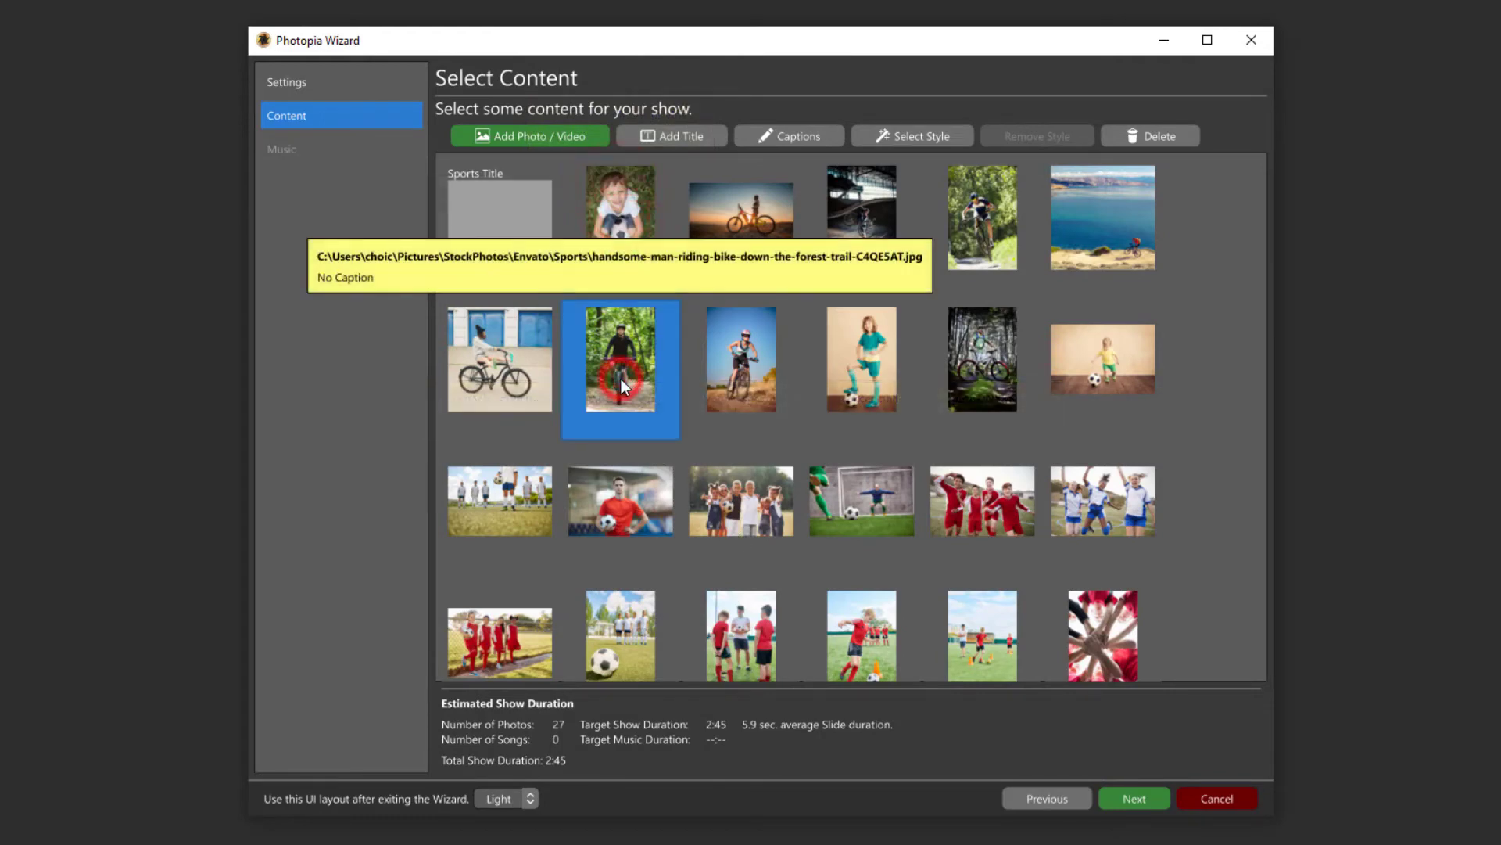
left_click(861, 358)
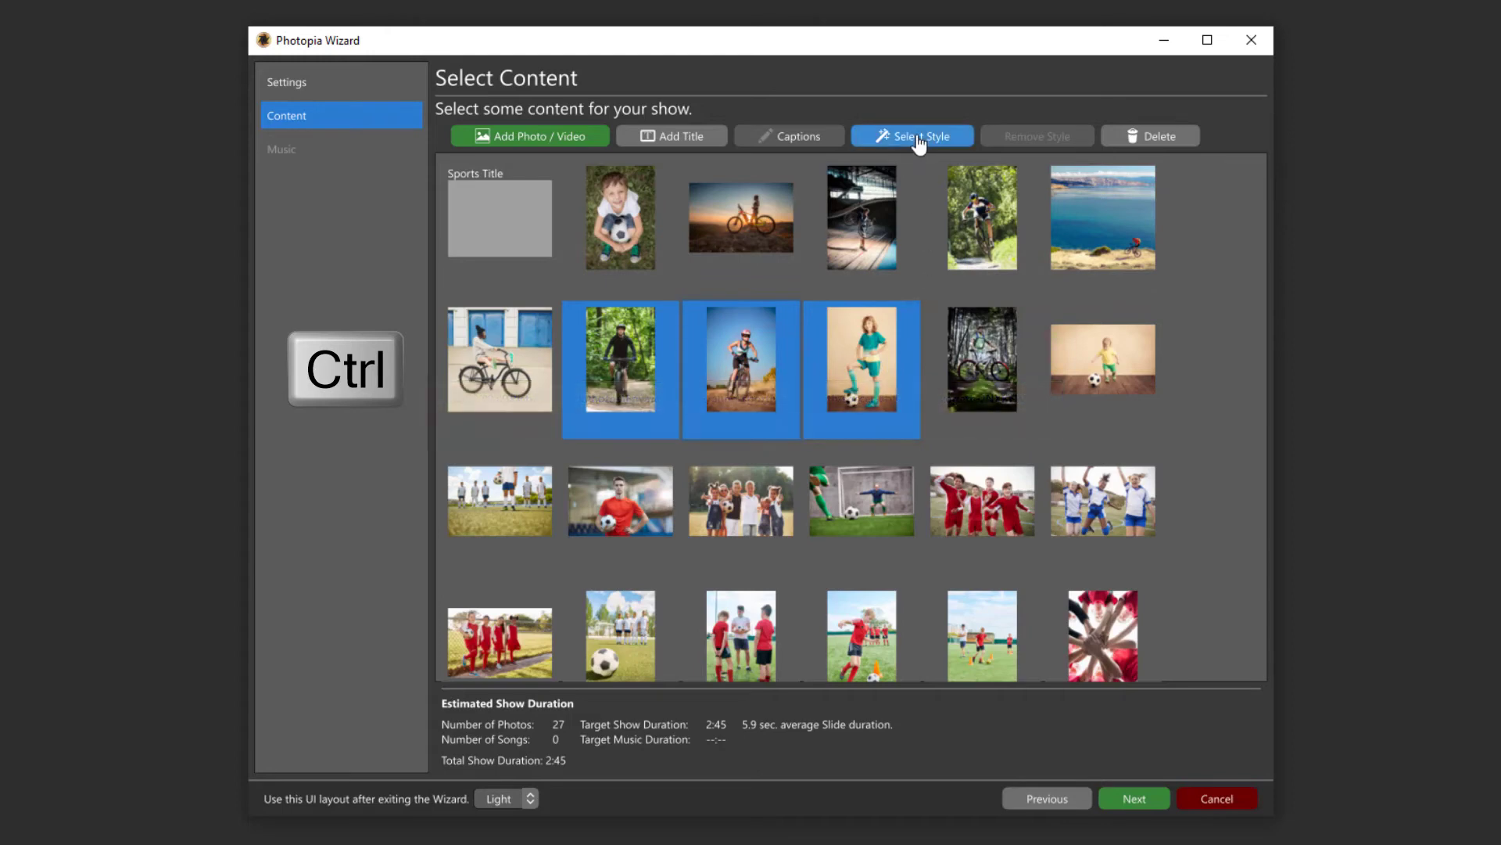
- Apply the Collage Light Portrait Multi Zoom style to the three selected photos
left_click(910, 135)
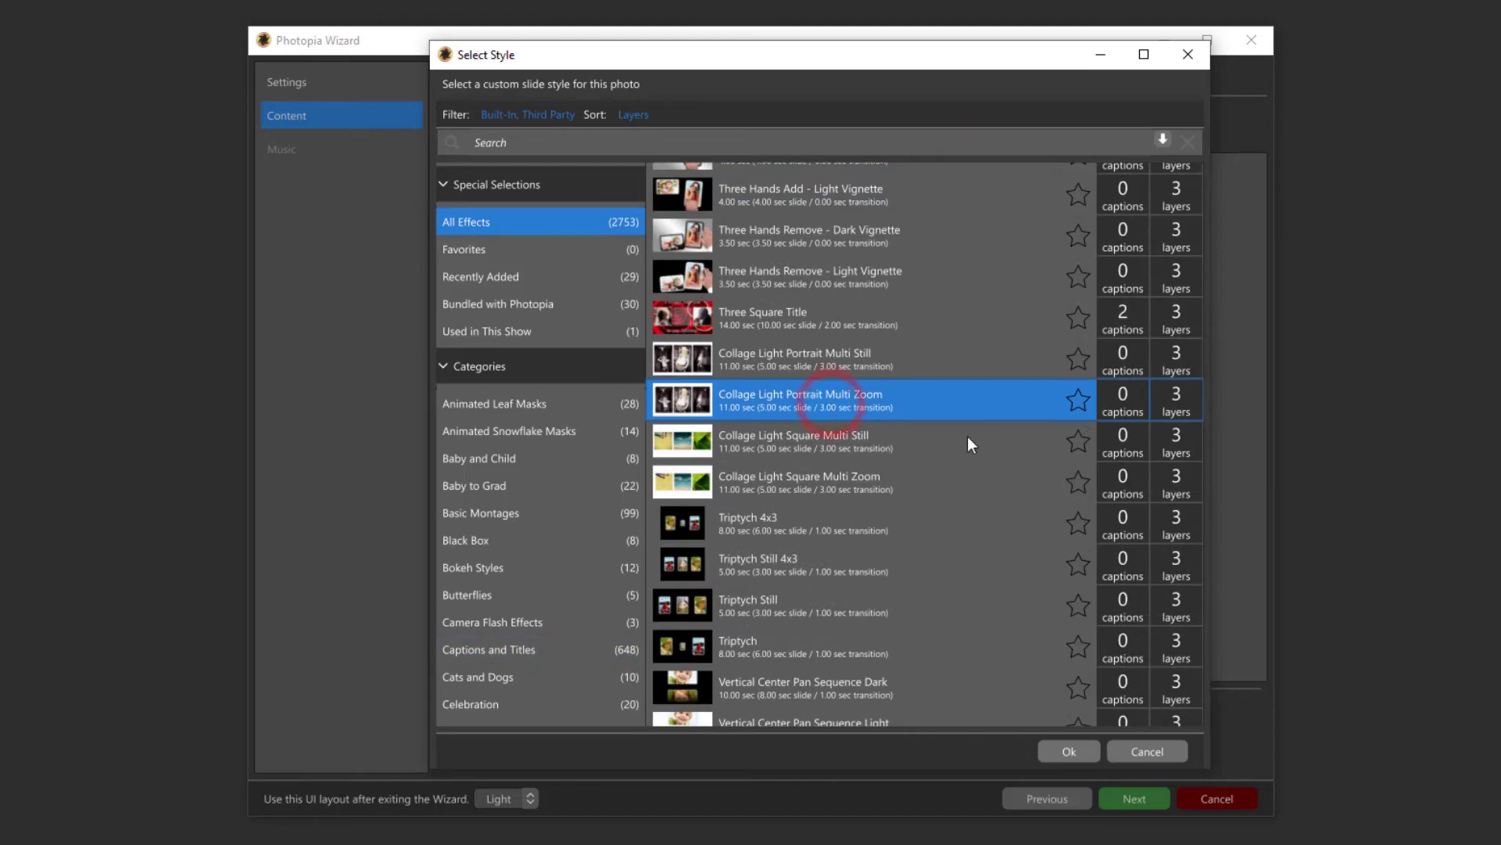
mouse_move(999, 642)
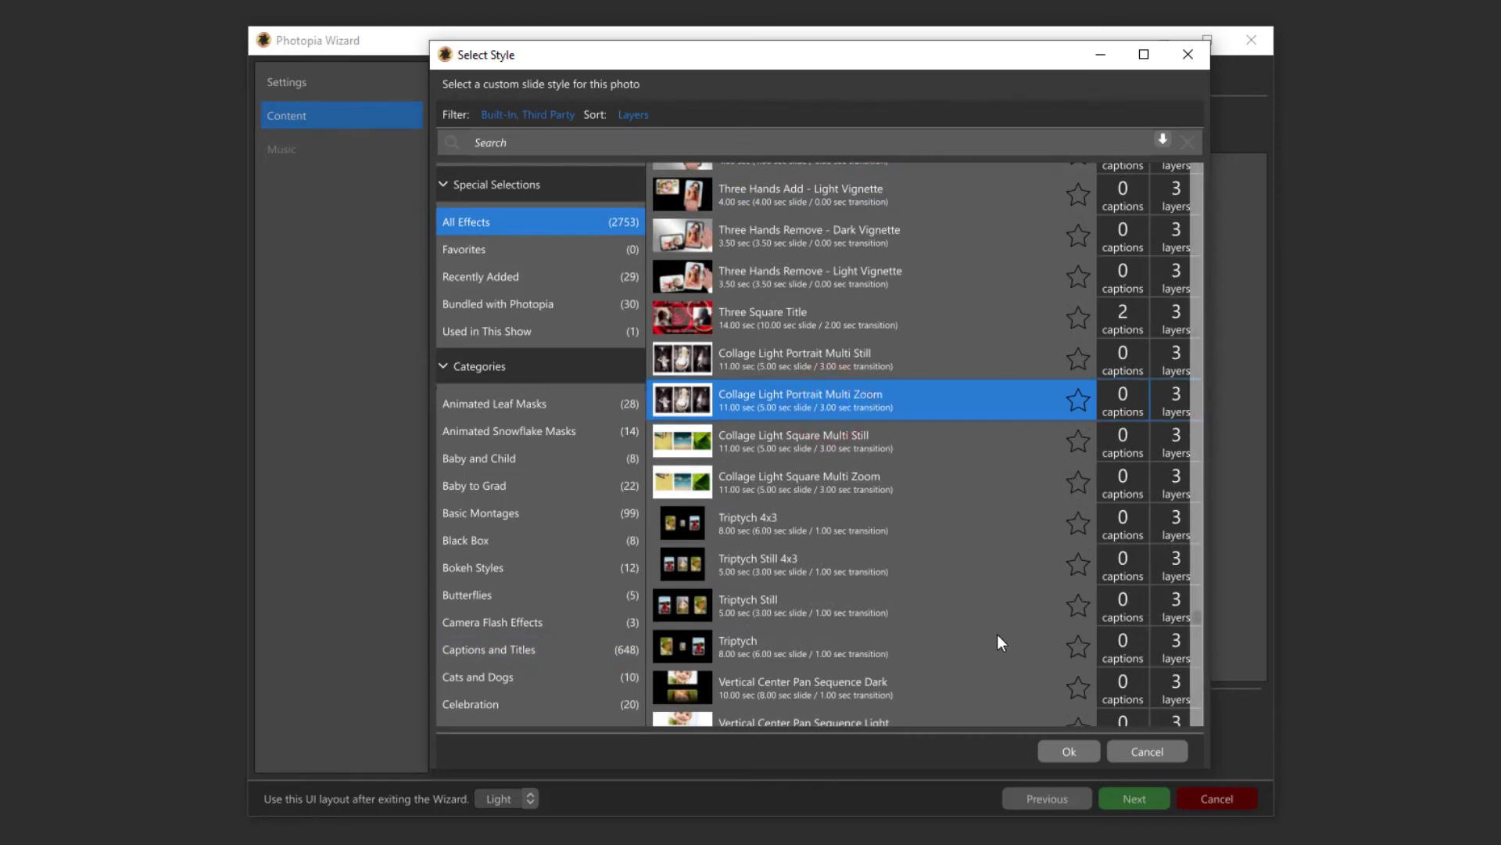
left_click(1068, 751)
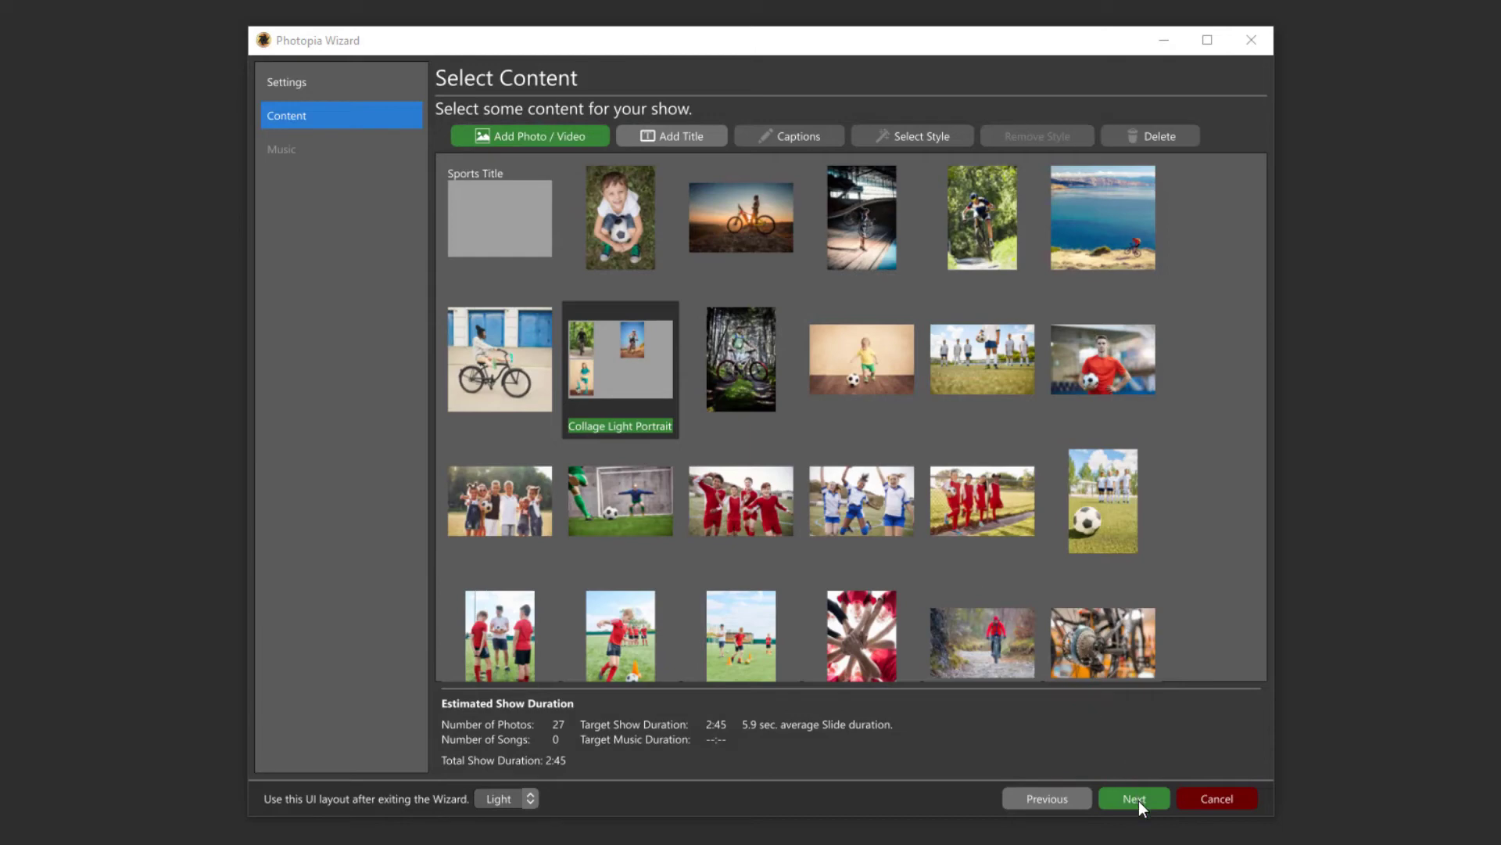
- Add a 2:56 song on the wizard's Music page
left_click(1134, 798)
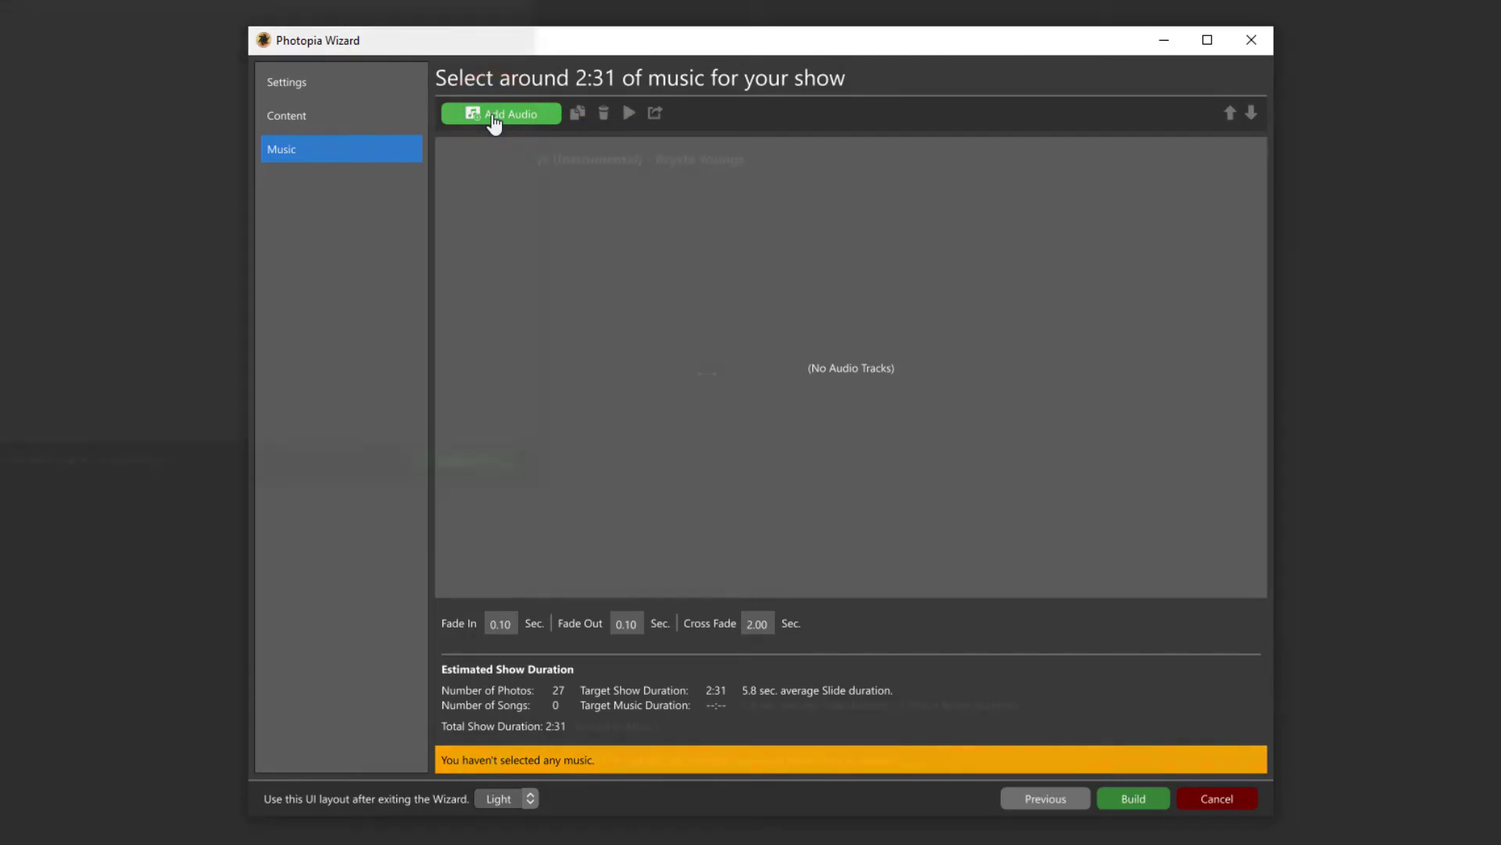
left_click(499, 112)
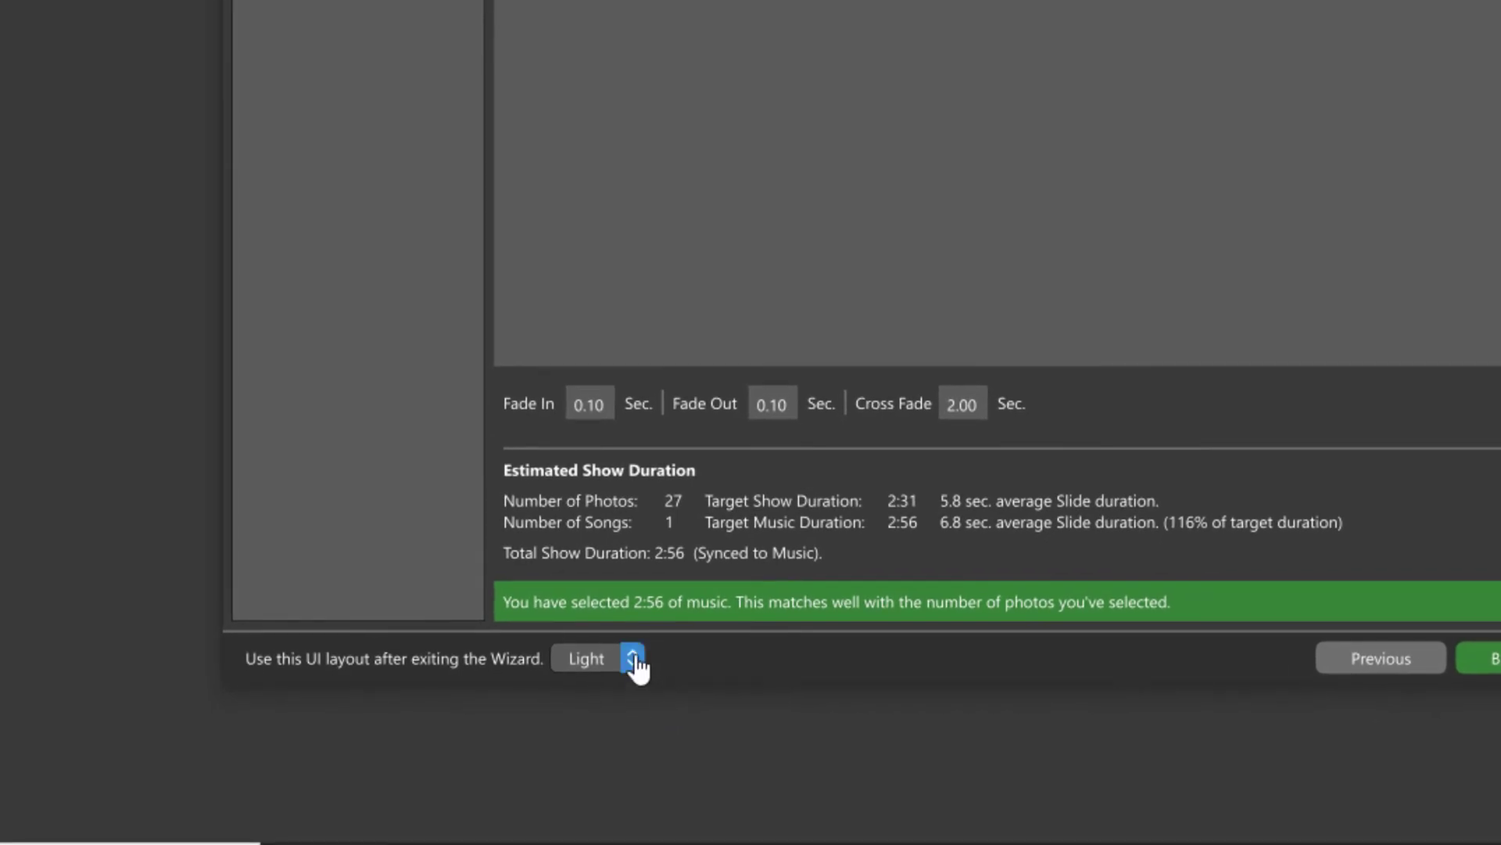
- Choose the Advanced post-wizard layout and build the show
left_click(635, 658)
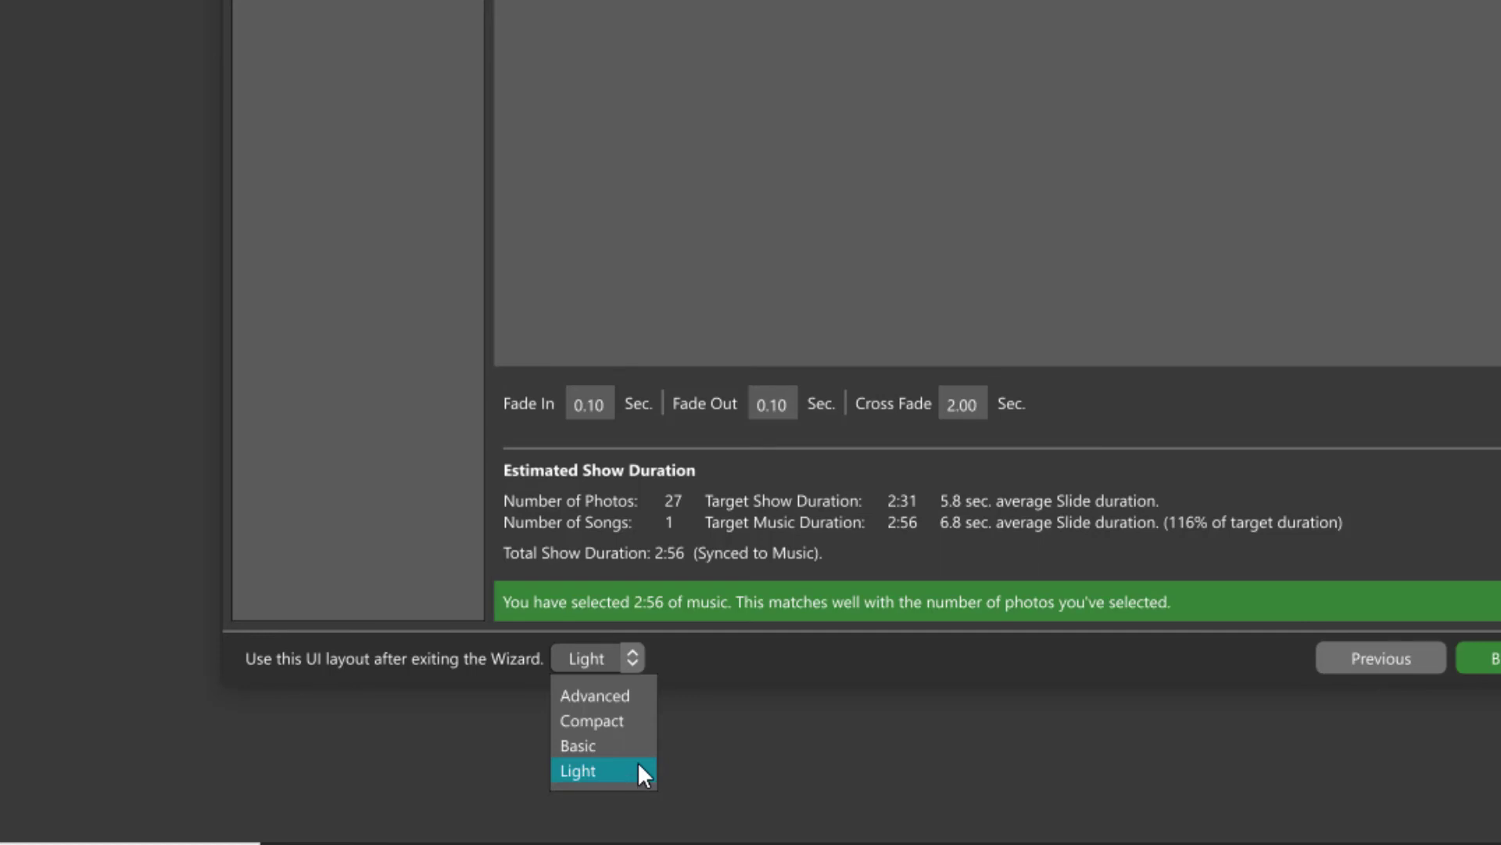
left_click(594, 695)
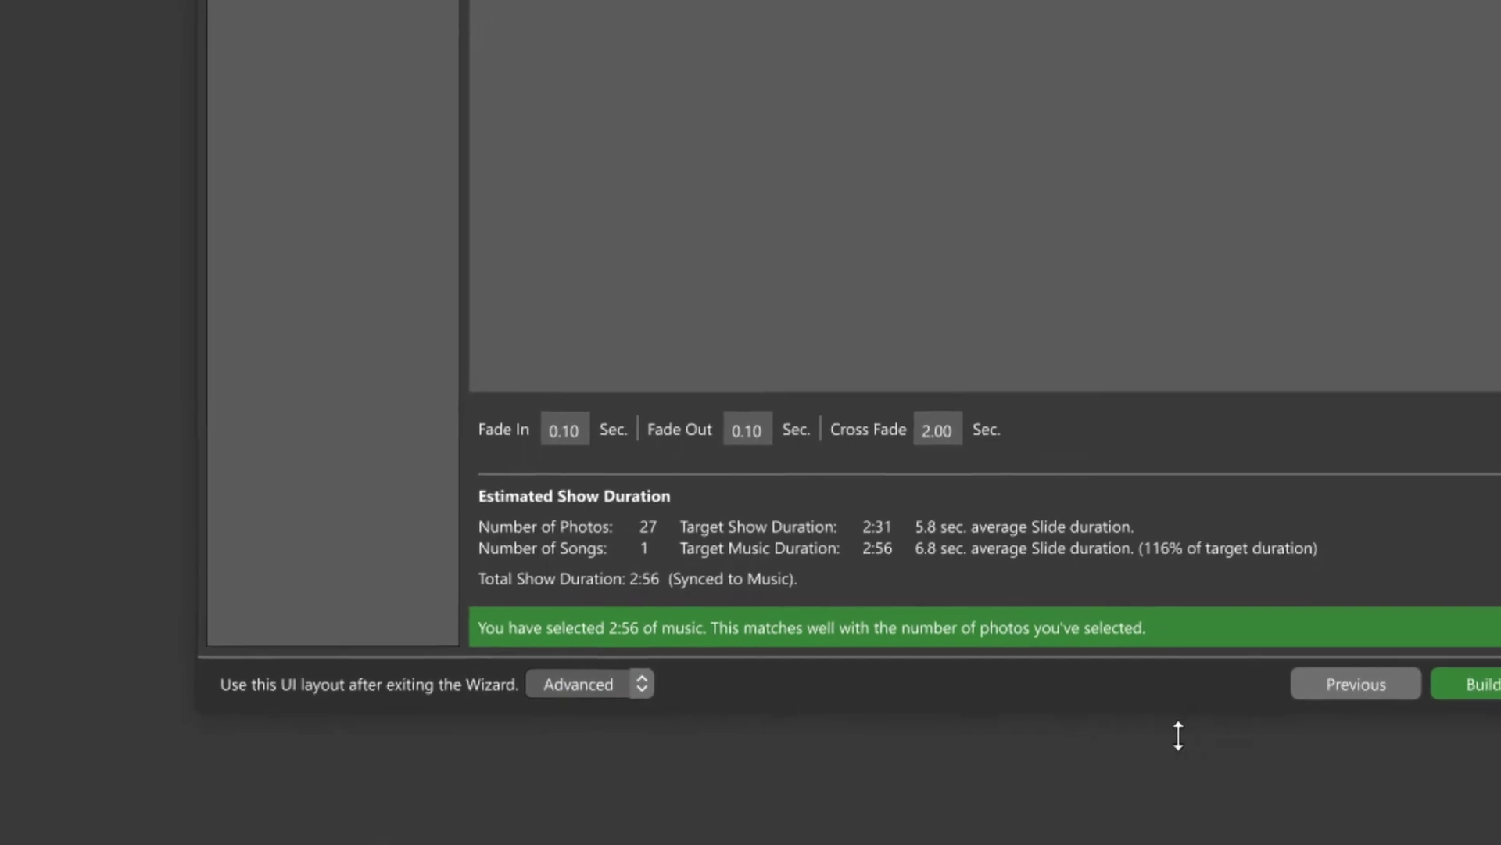
left_click(1484, 683)
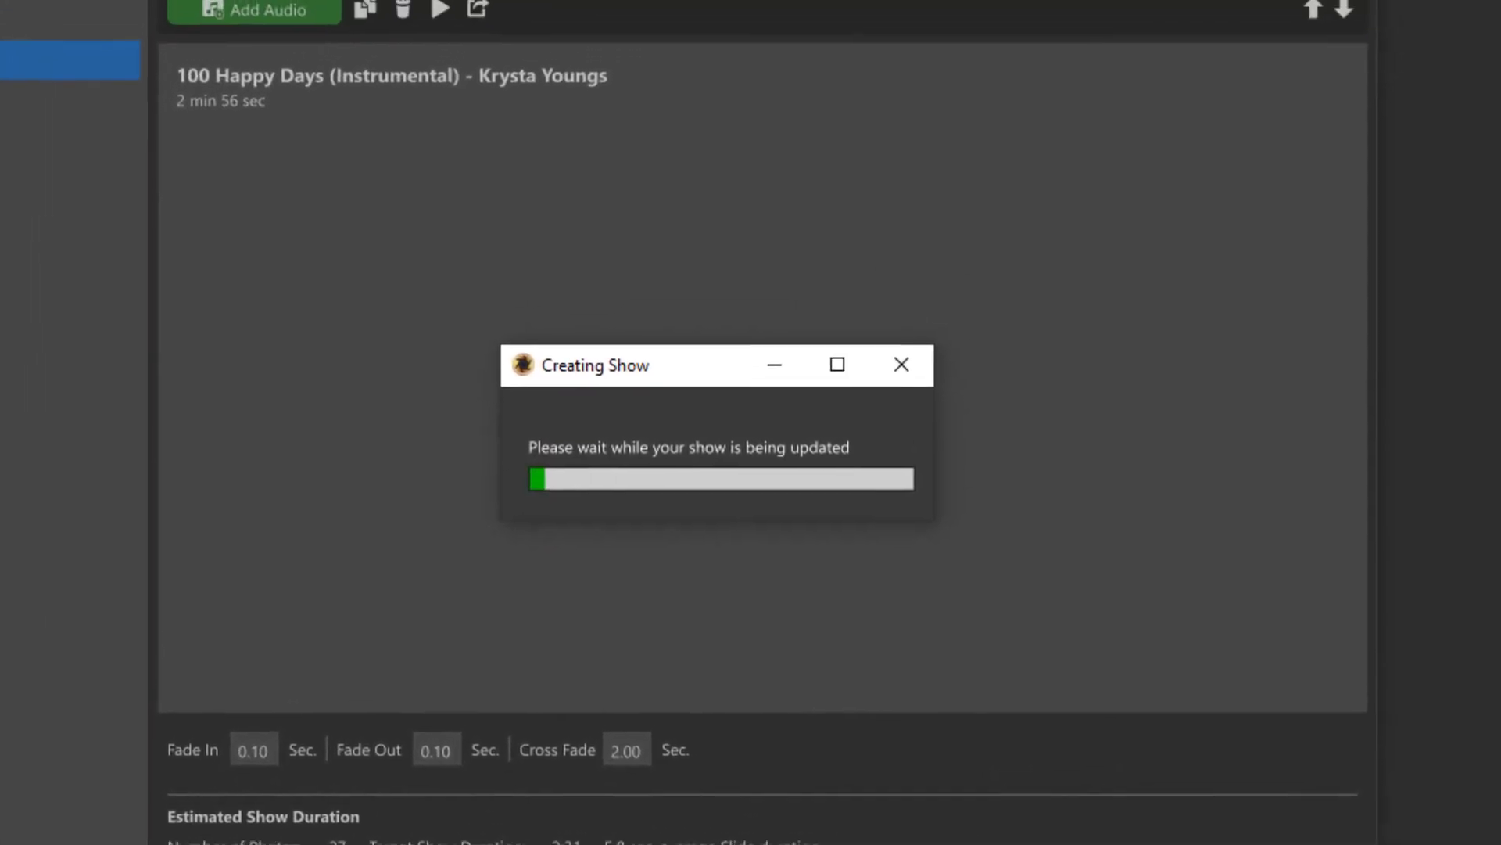